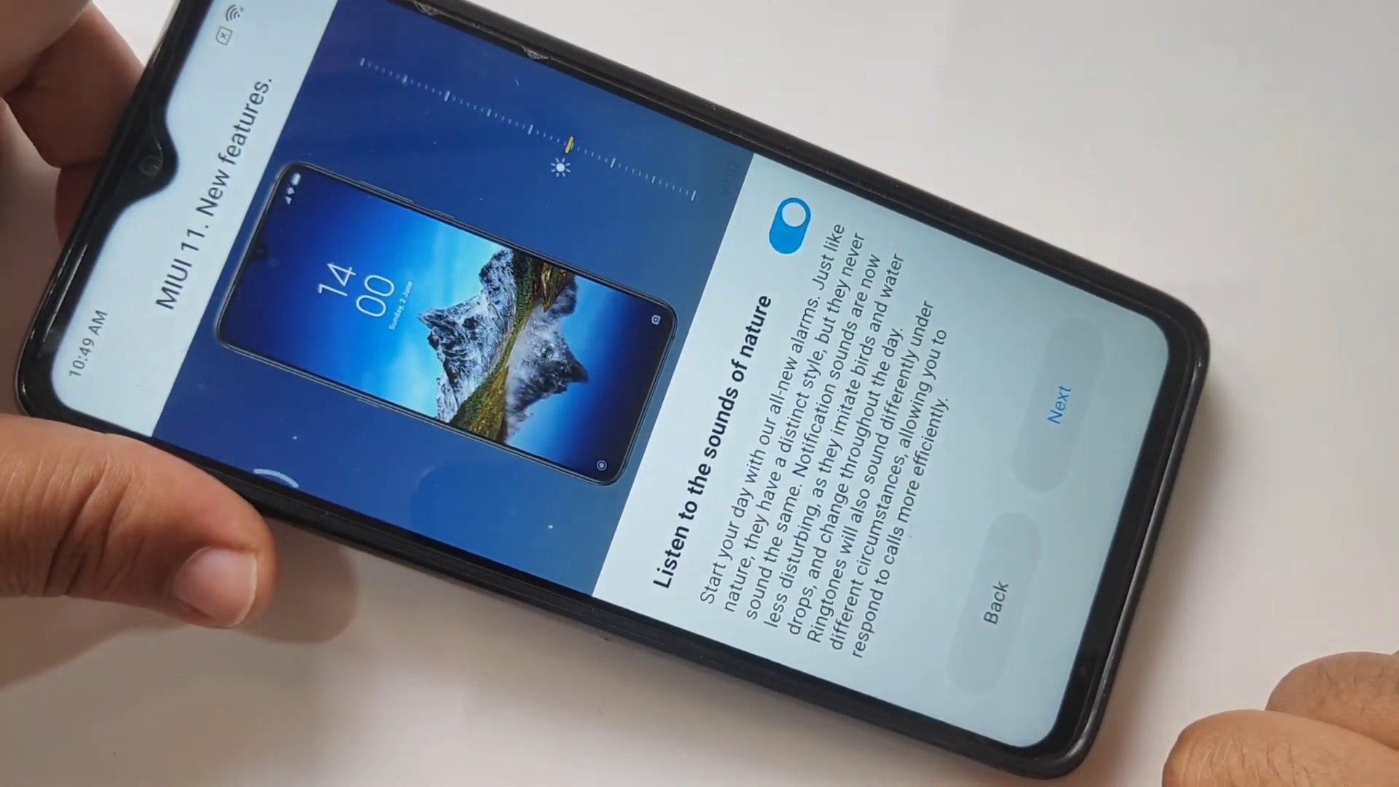
# - Advance through the MIUI 11 new-features introduction screens to finish the tour
pyautogui.click(1066, 396)
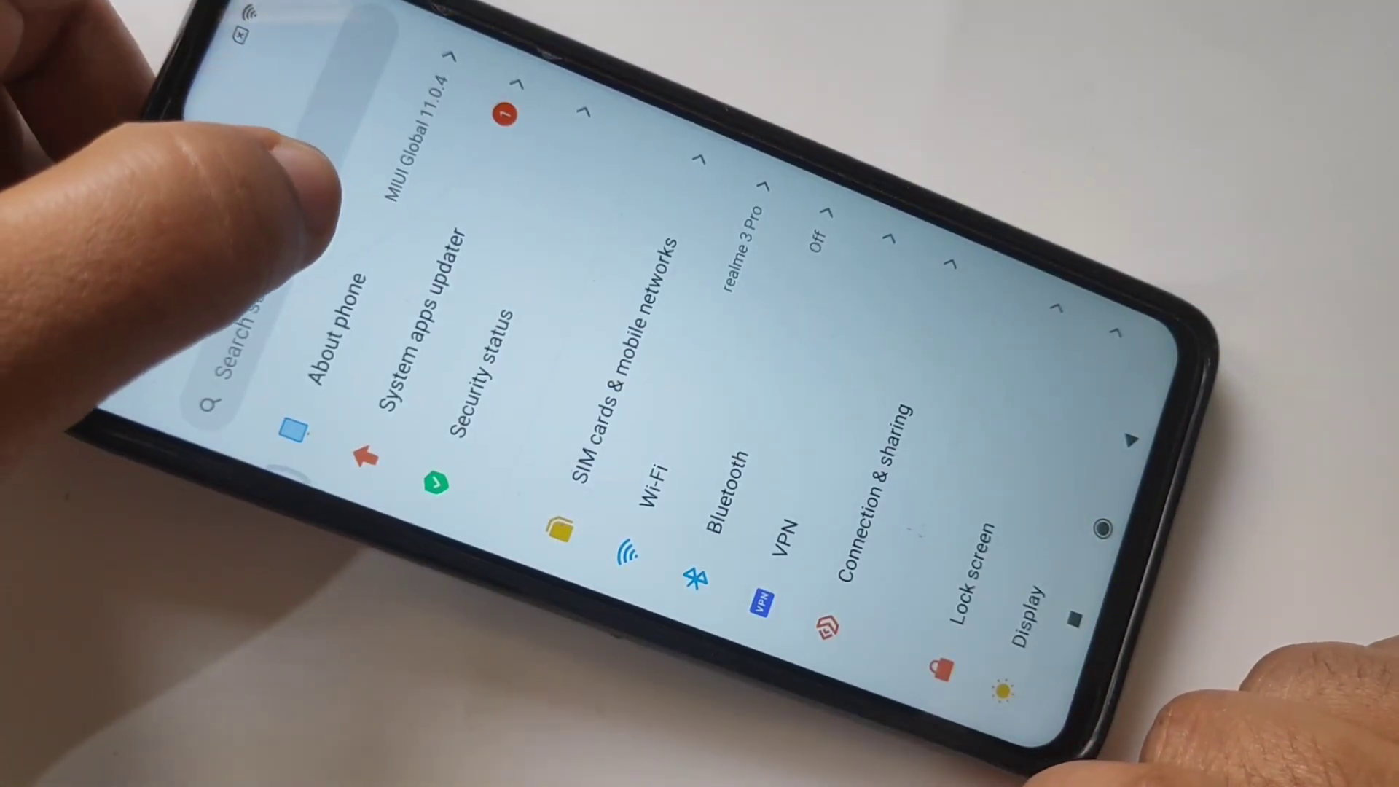
# - Open About phone to confirm MIUI Global 11.0.4 Stable on the Redmi Note 8 Pro
pyautogui.click(339, 313)
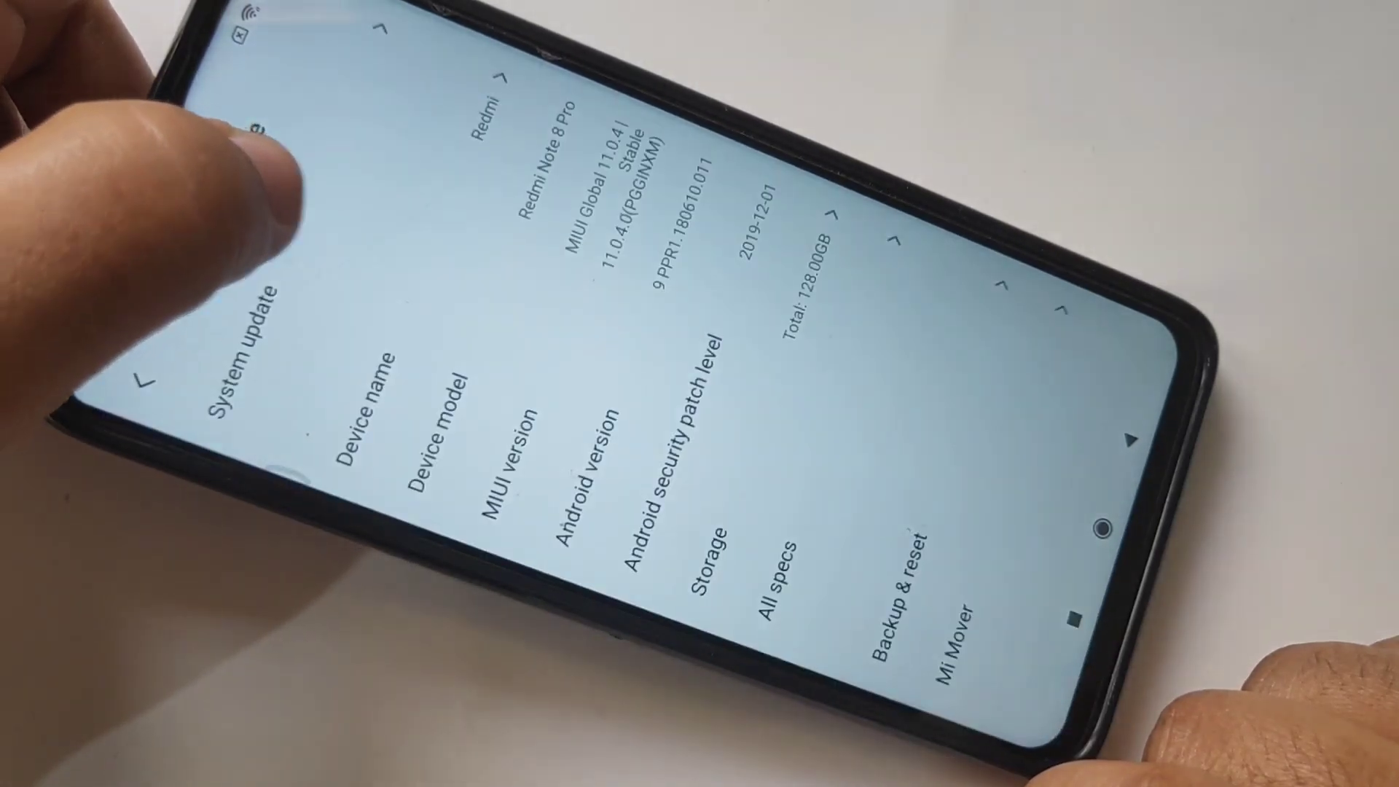